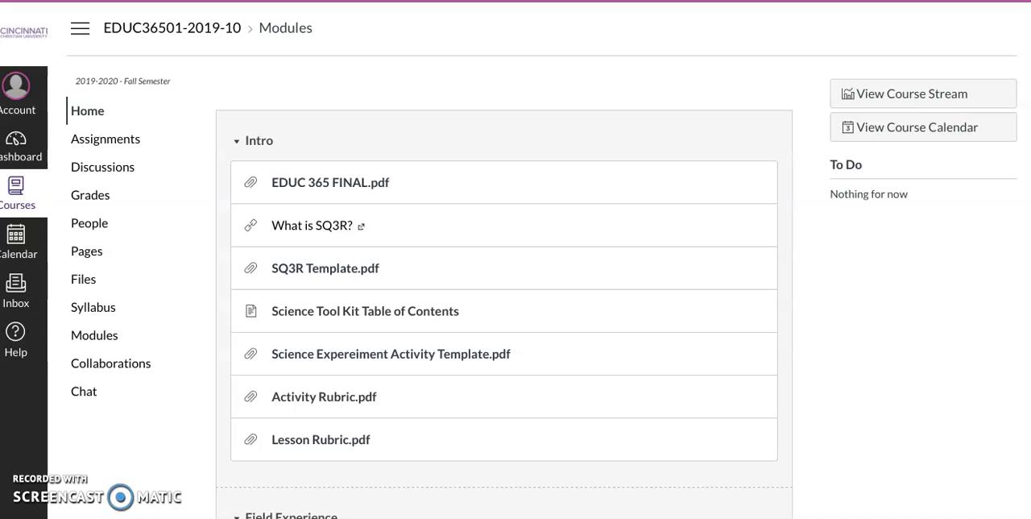
mouse_move(427, 335)
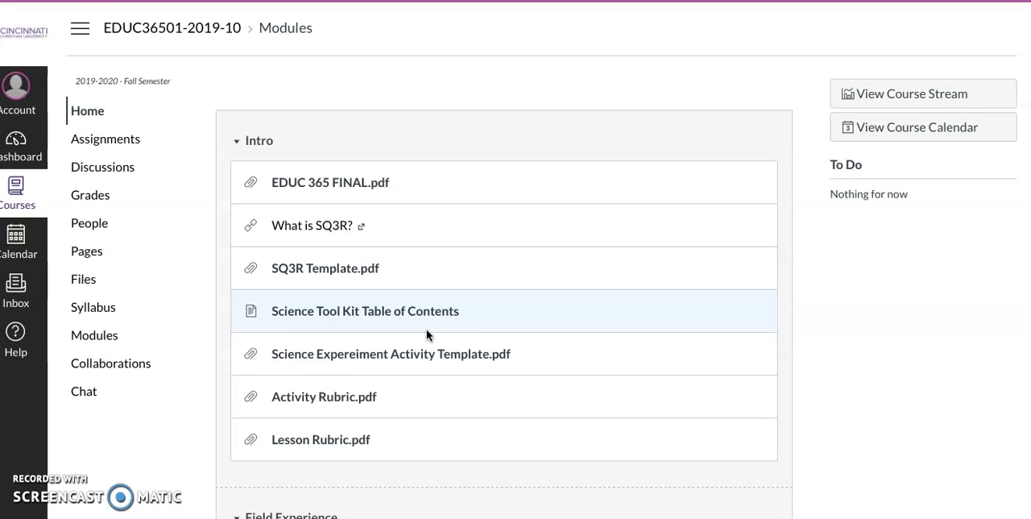
Collapse the Field Experience module to reveal the Science in Literacy read-aloud discussions.
scroll(down, 3)
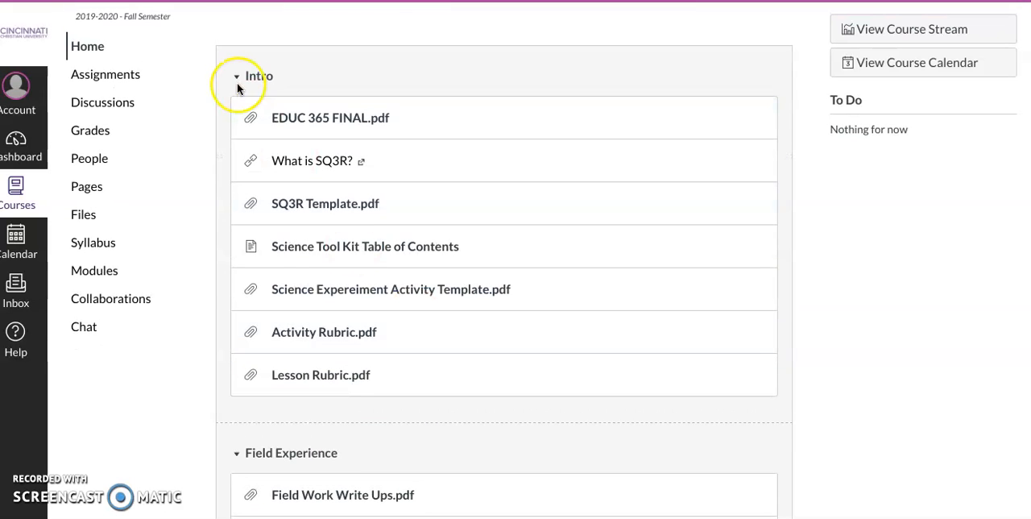
mouse_move(316, 171)
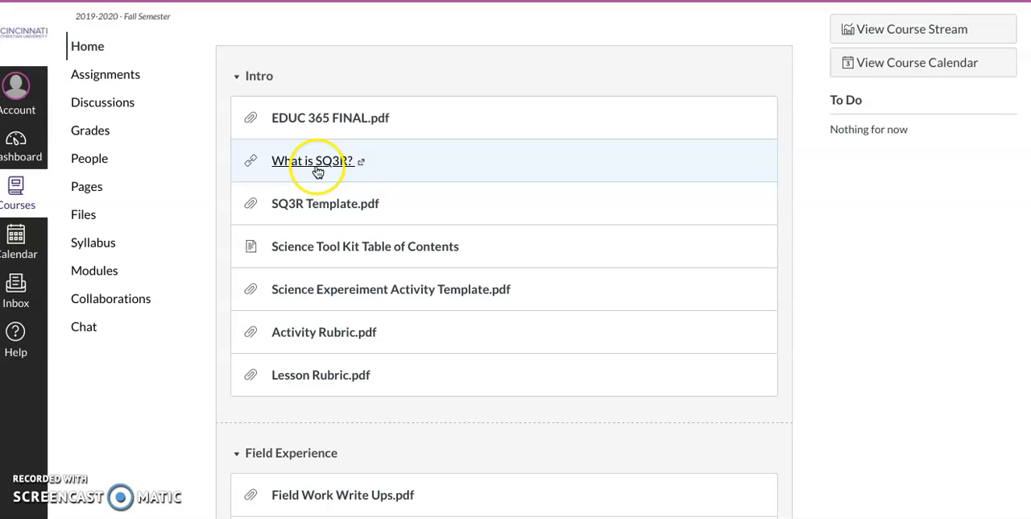
mouse_move(314, 166)
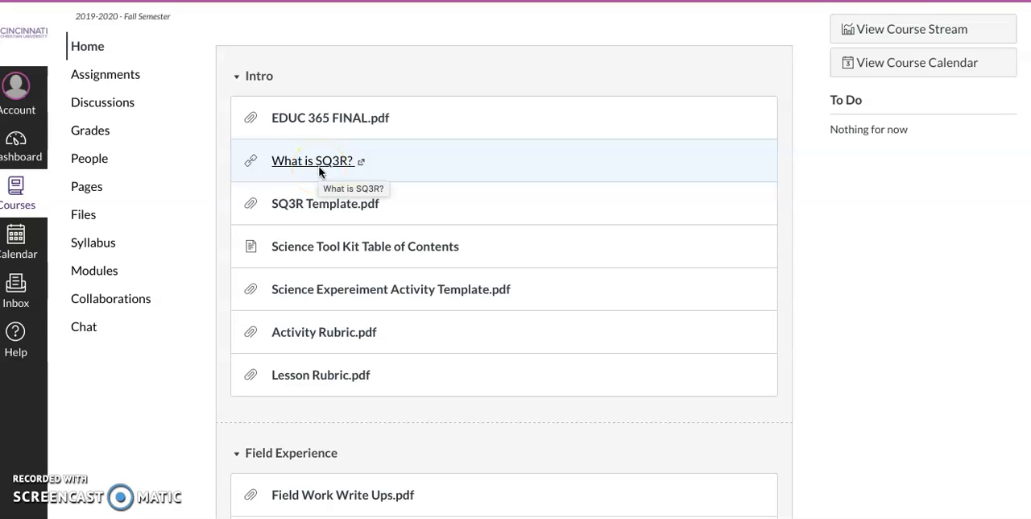
scroll(down, 3)
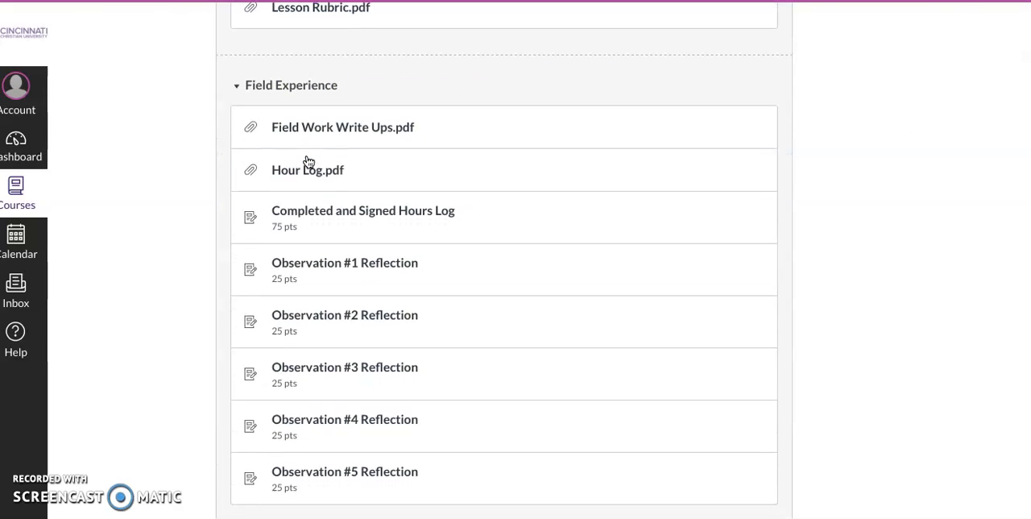
click(237, 84)
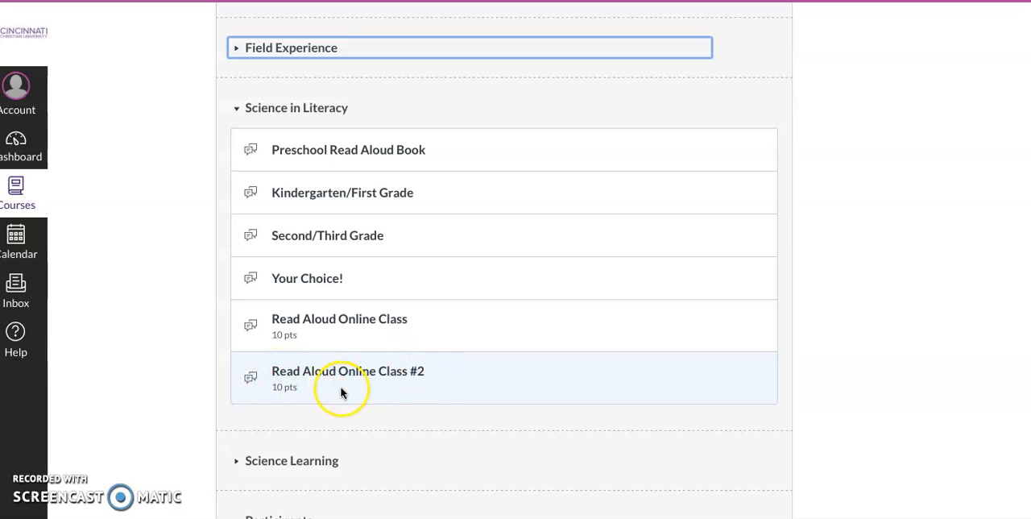
mouse_move(439, 377)
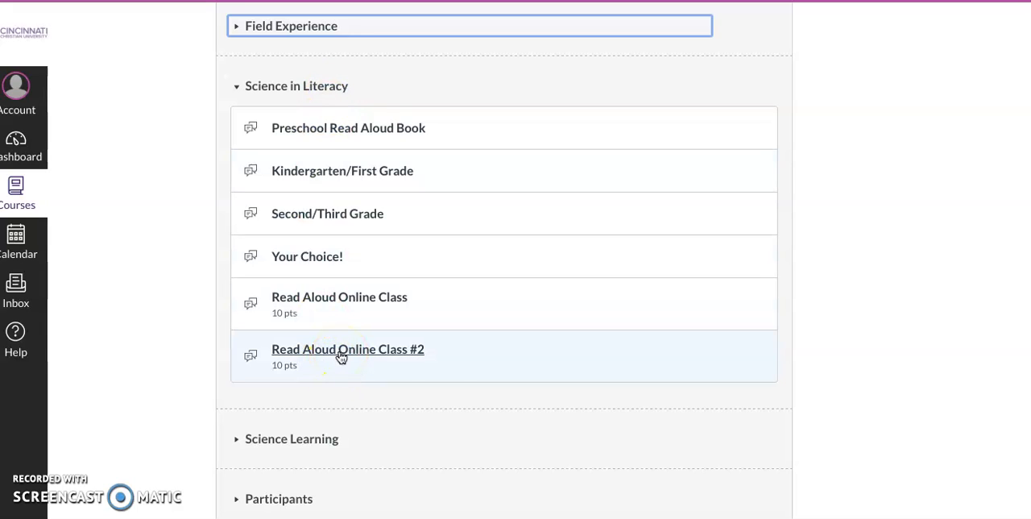
mouse_move(347, 349)
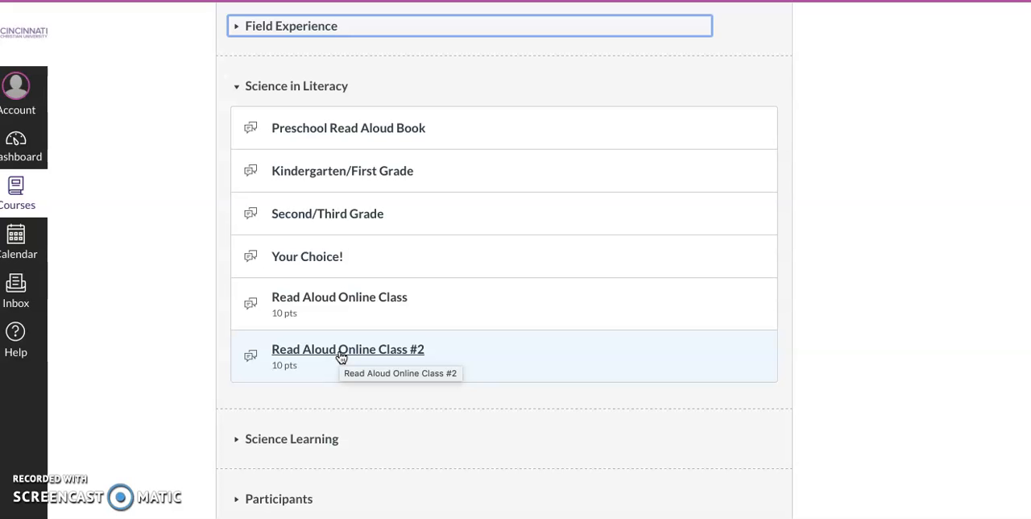
Scroll down to First Grade Standards, showing its SQ3R and interactive notebook assignments.
scroll(down, 3)
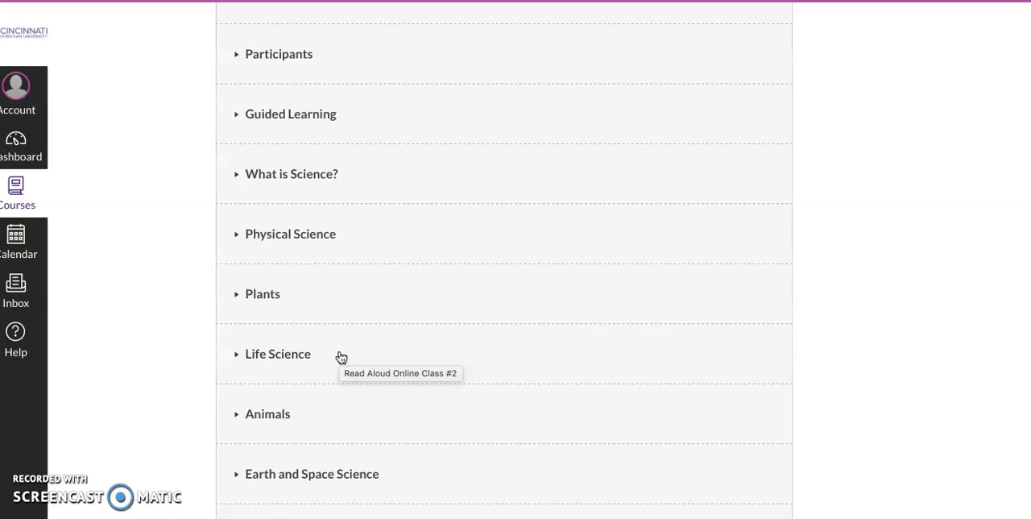
scroll(down, 3)
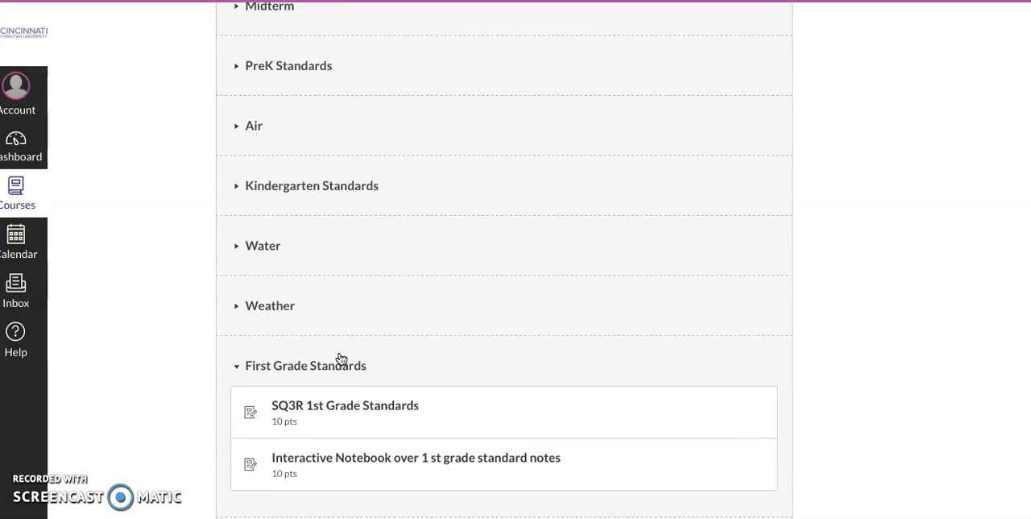
scroll(down, 3)
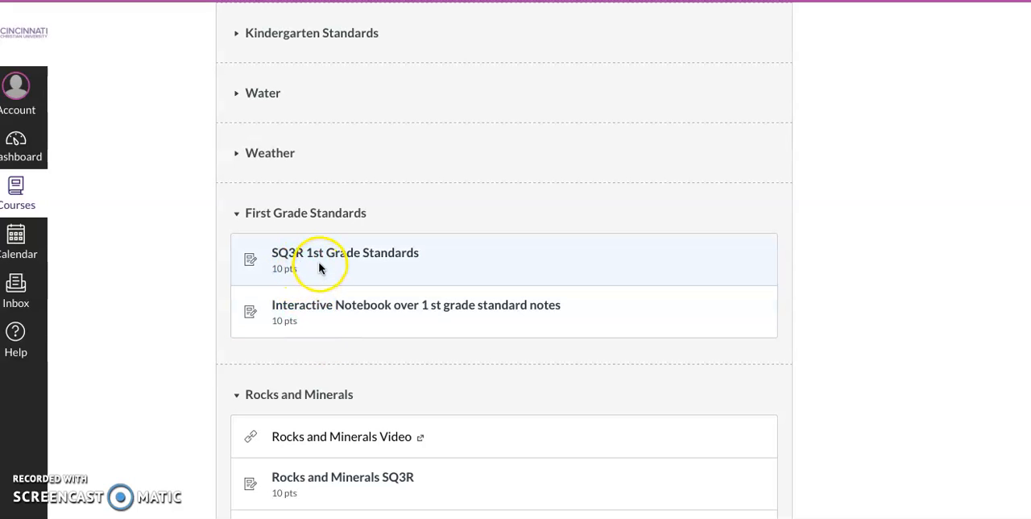
mouse_move(345, 258)
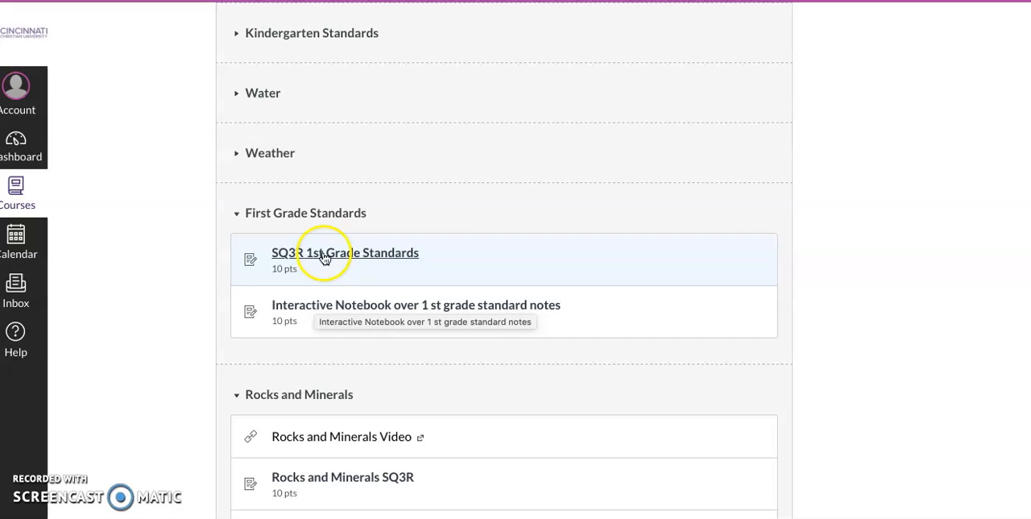
mouse_move(434, 256)
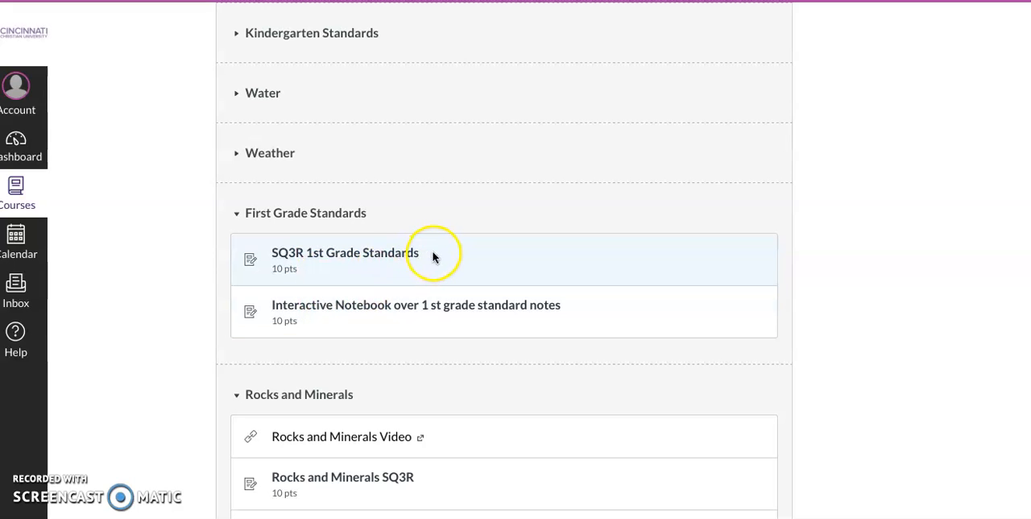
mouse_move(576, 306)
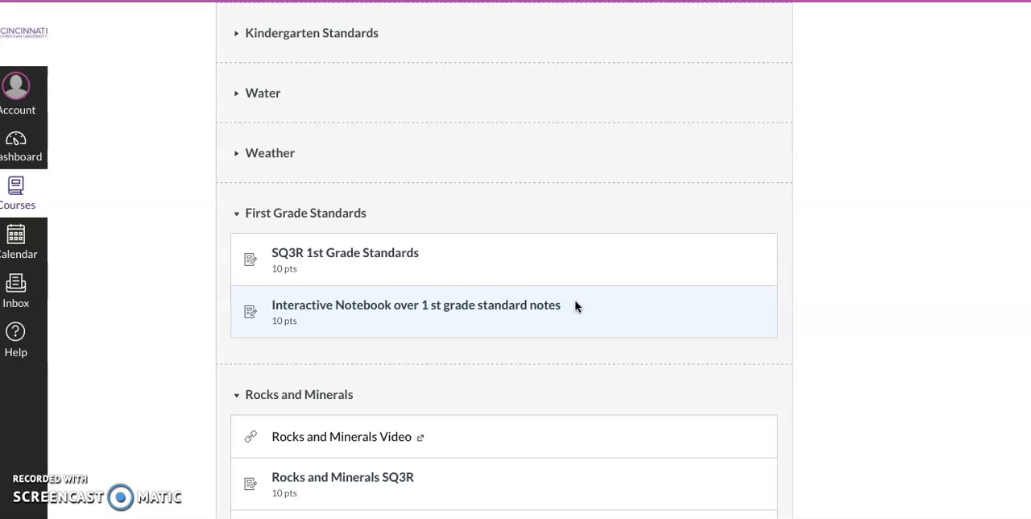
Scroll to show the Rocks and Minerals video, SQ3R and lesson plan discussion.
scroll(down, 3)
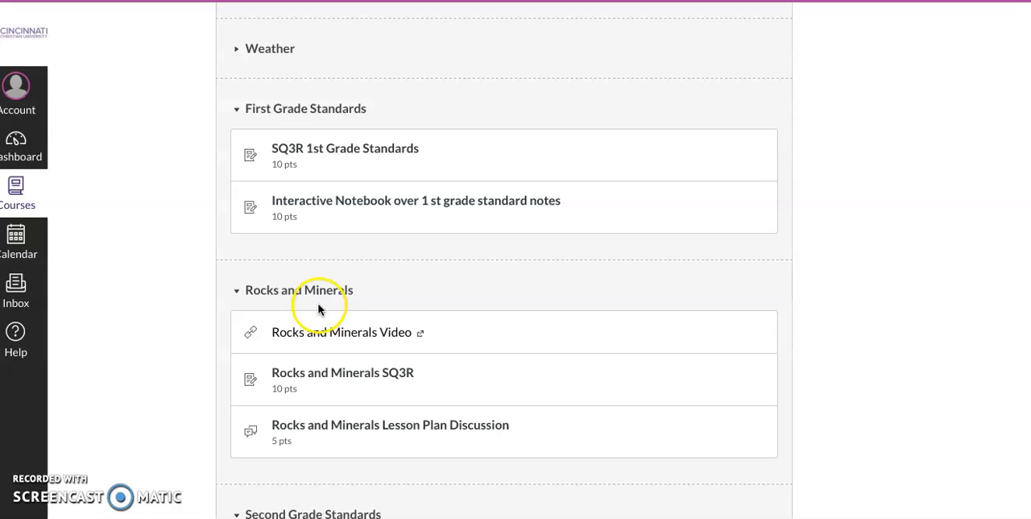
mouse_move(340, 332)
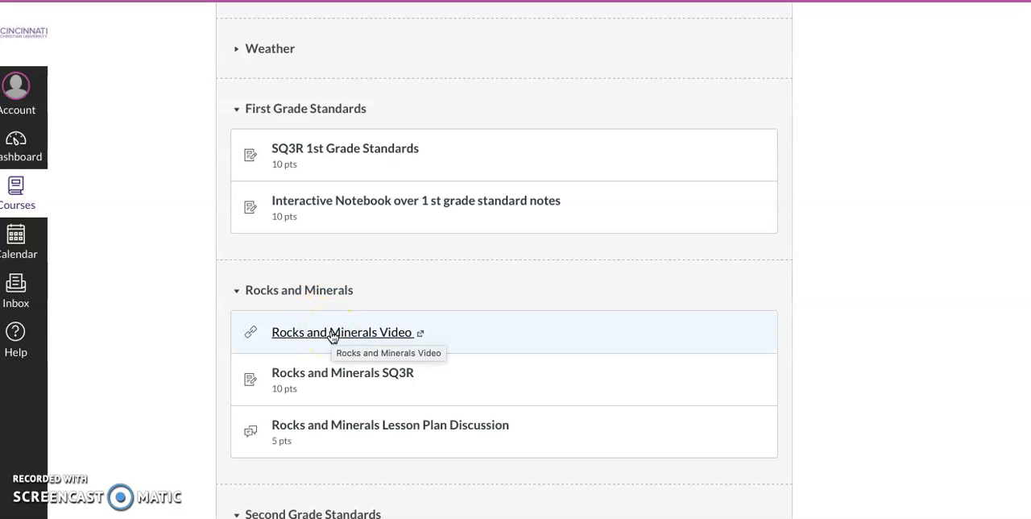
mouse_move(329, 368)
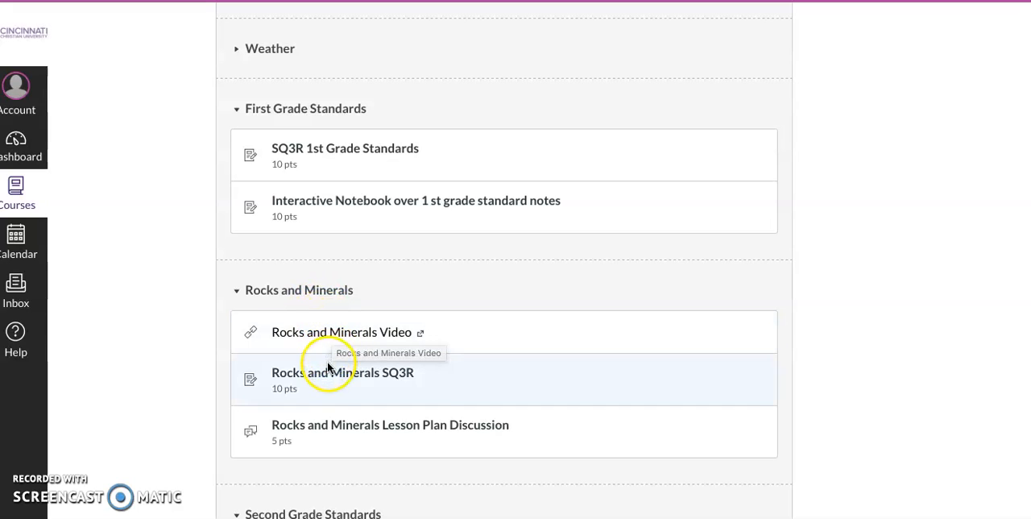
mouse_move(335, 381)
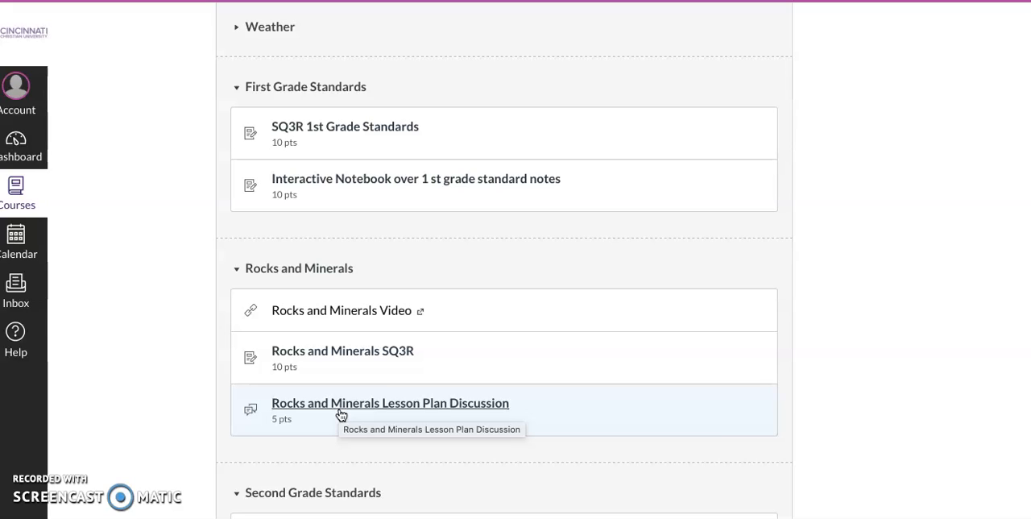
mouse_move(342, 414)
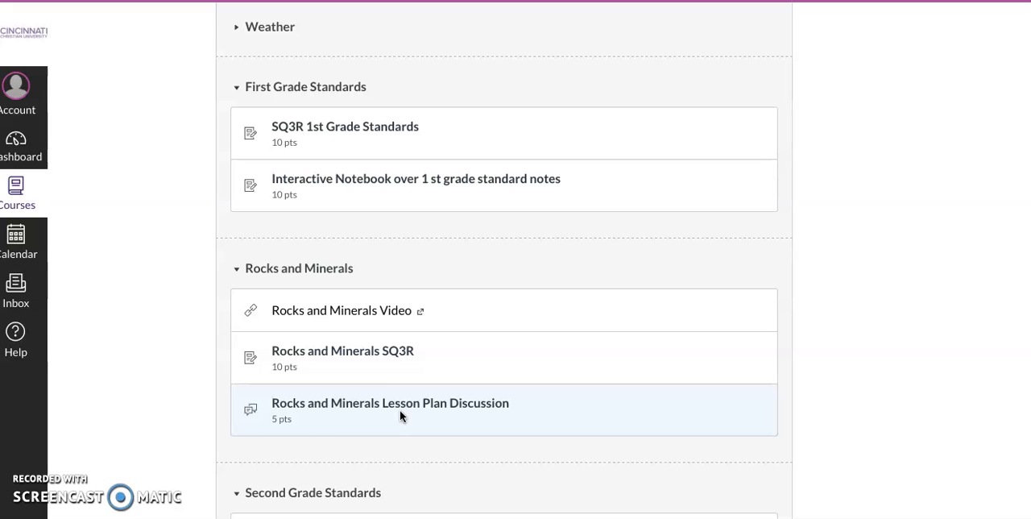
Scroll to the bottom to show Second Grade Standards and its SQ3R assignment.
scroll(down, 3)
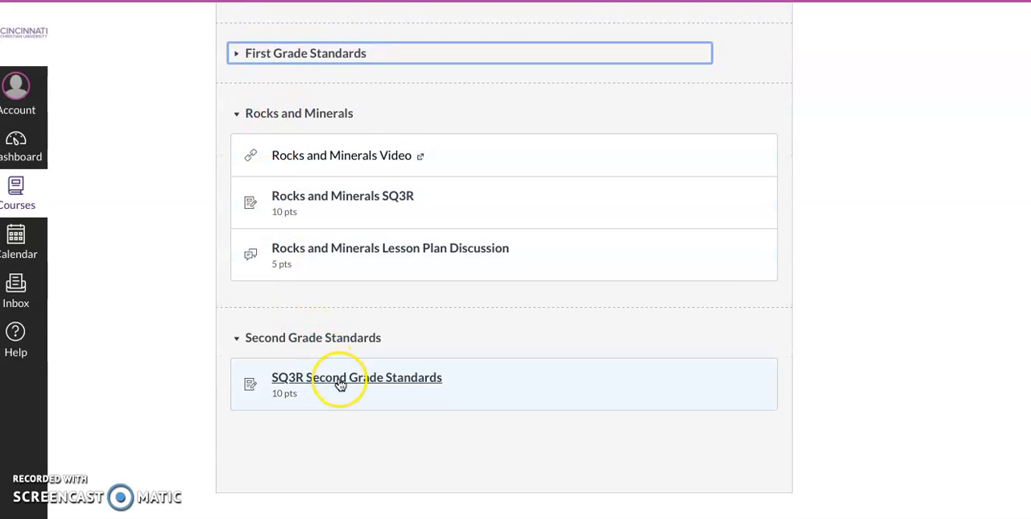
mouse_move(357, 377)
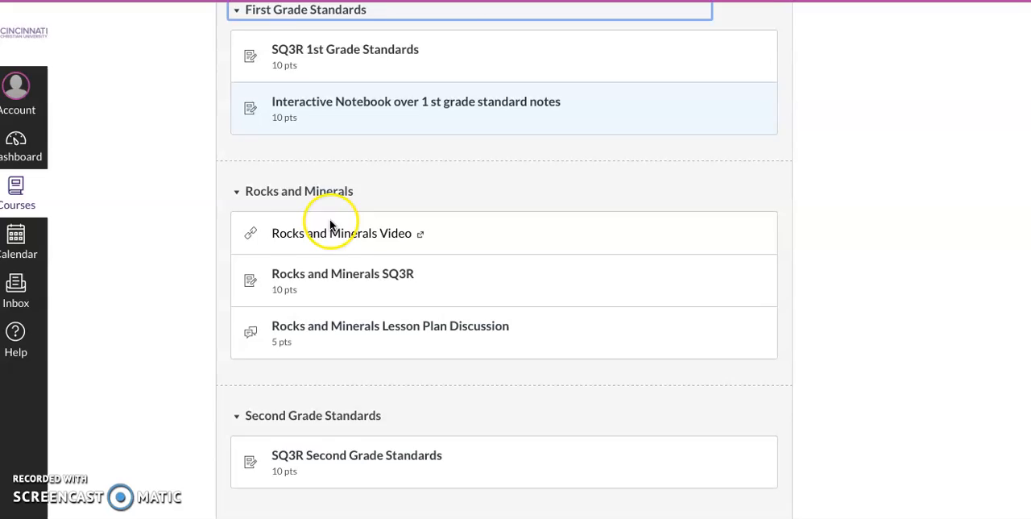
scroll(down, 3)
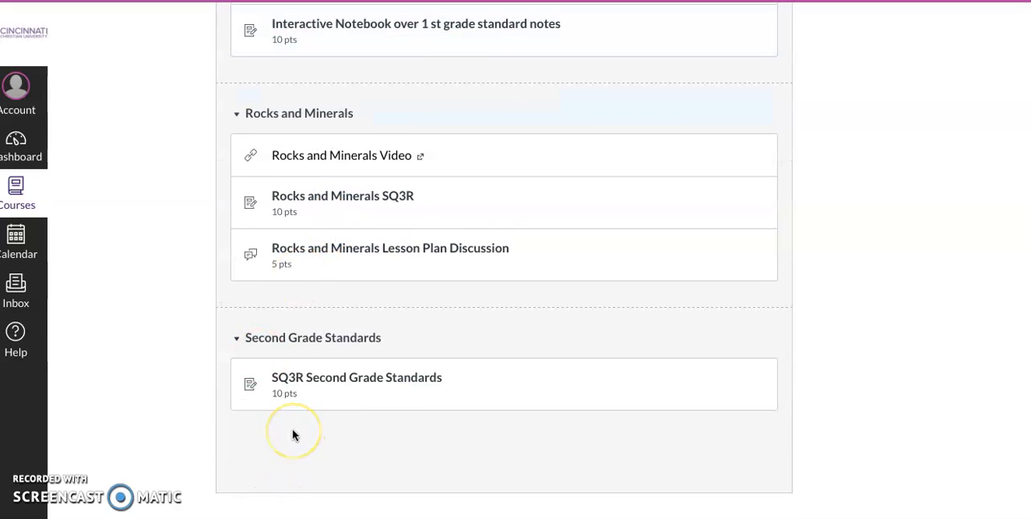
scroll(down, 3)
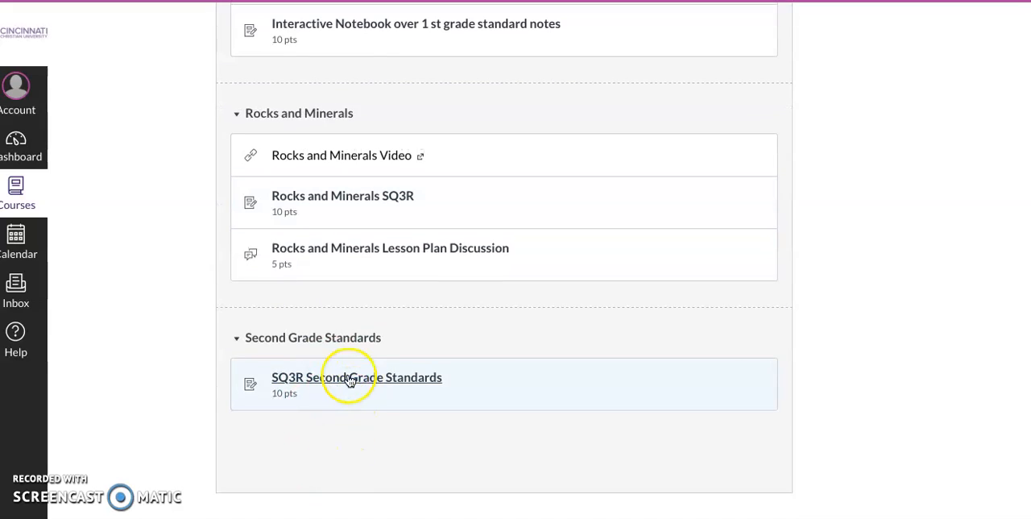
mouse_move(356, 378)
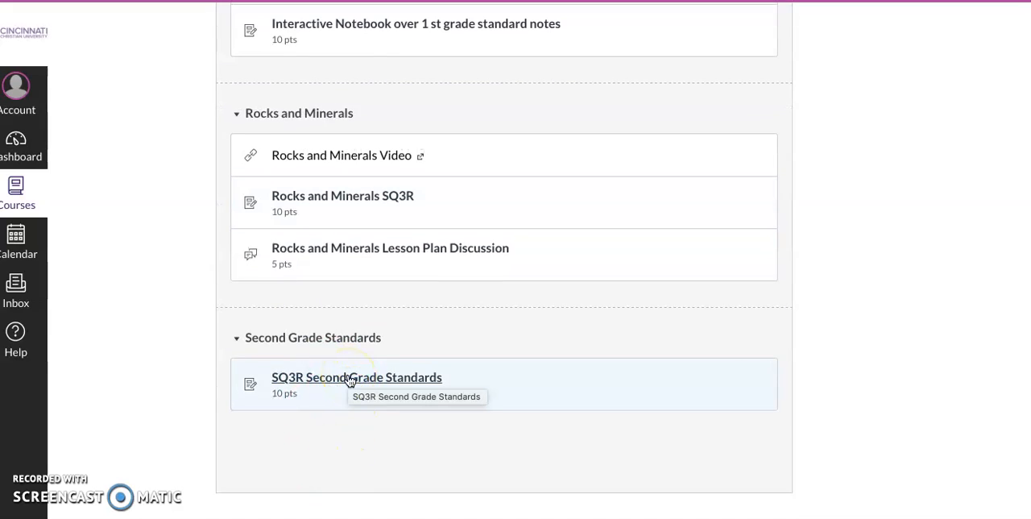